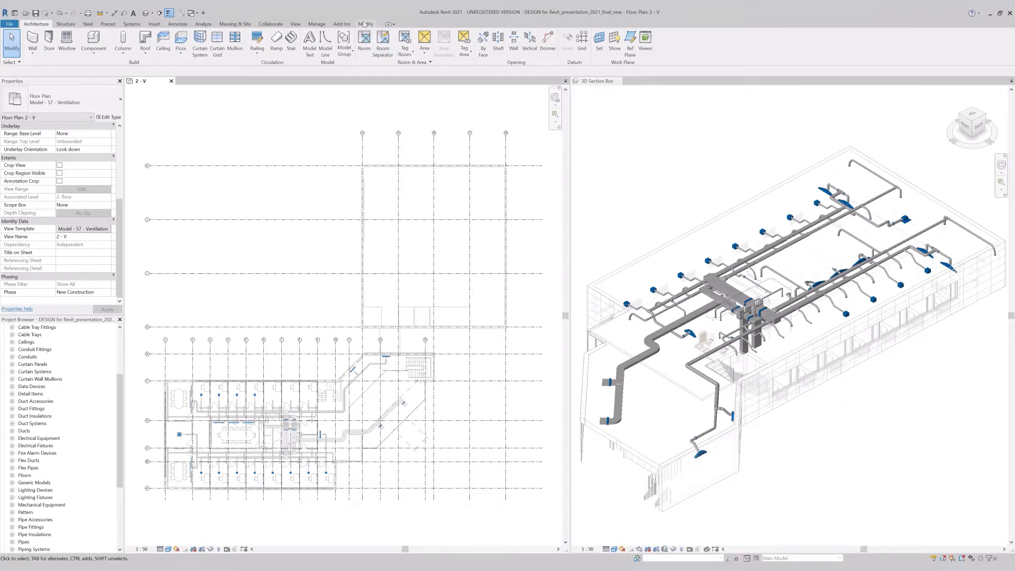
# Show the Systemair DESIGN add-in panel from the Add-Ins ribbon.
pyautogui.click(341, 23)
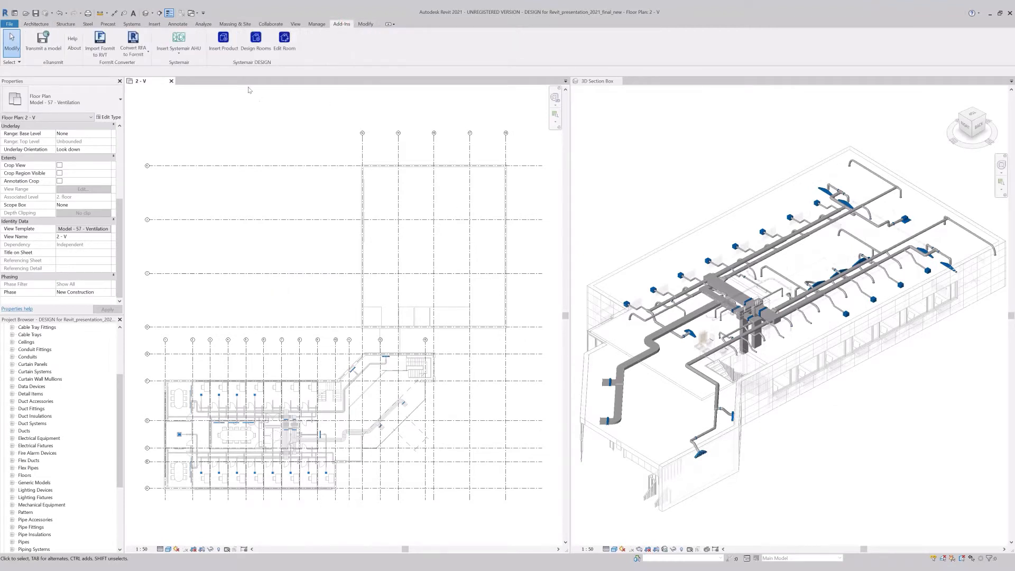
# In the Insert Product settings, set the market to Deutschland-Deutsch.
pyautogui.click(221, 37)
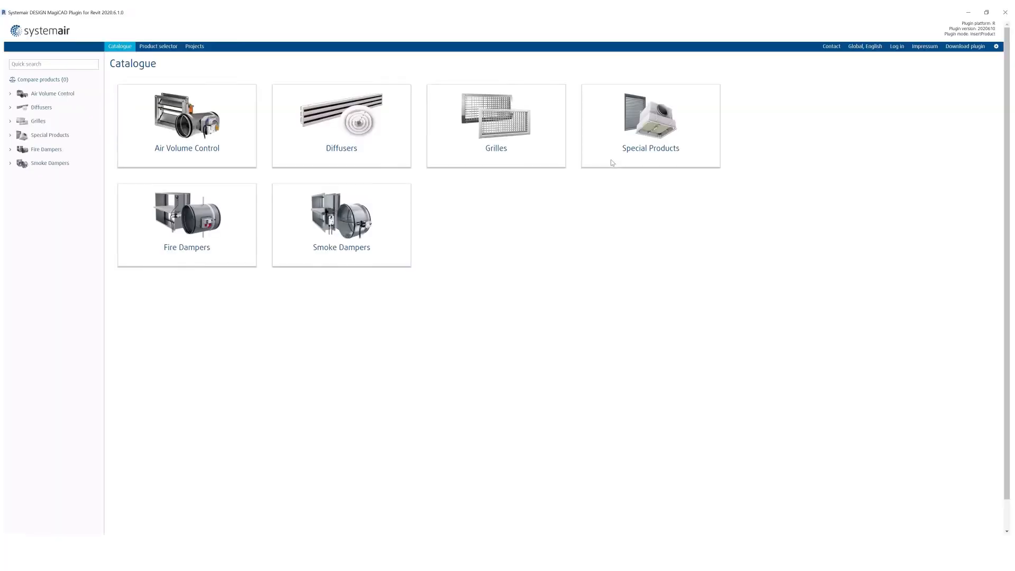
pyautogui.moveTo(861, 53)
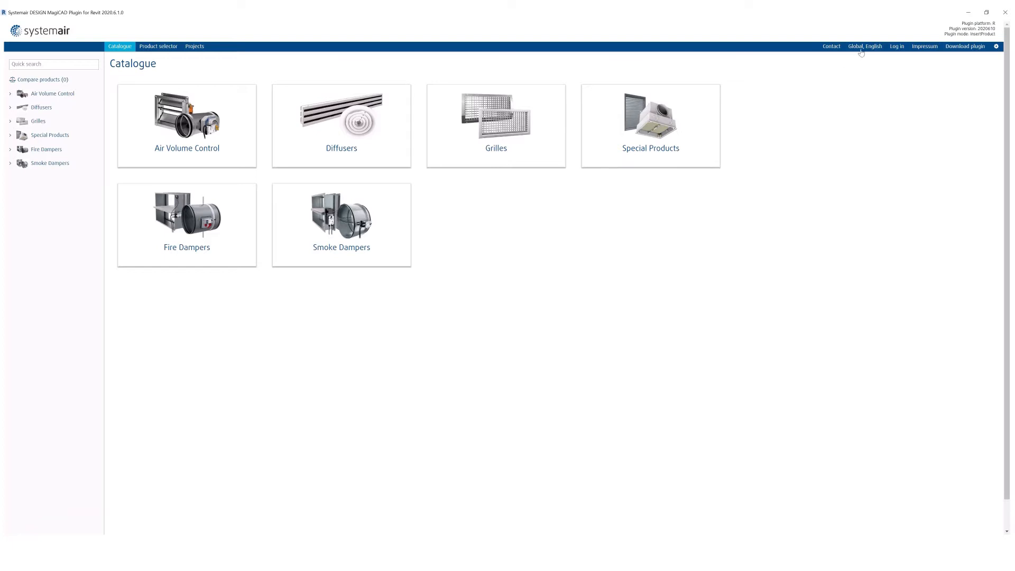
pyautogui.moveTo(865, 49)
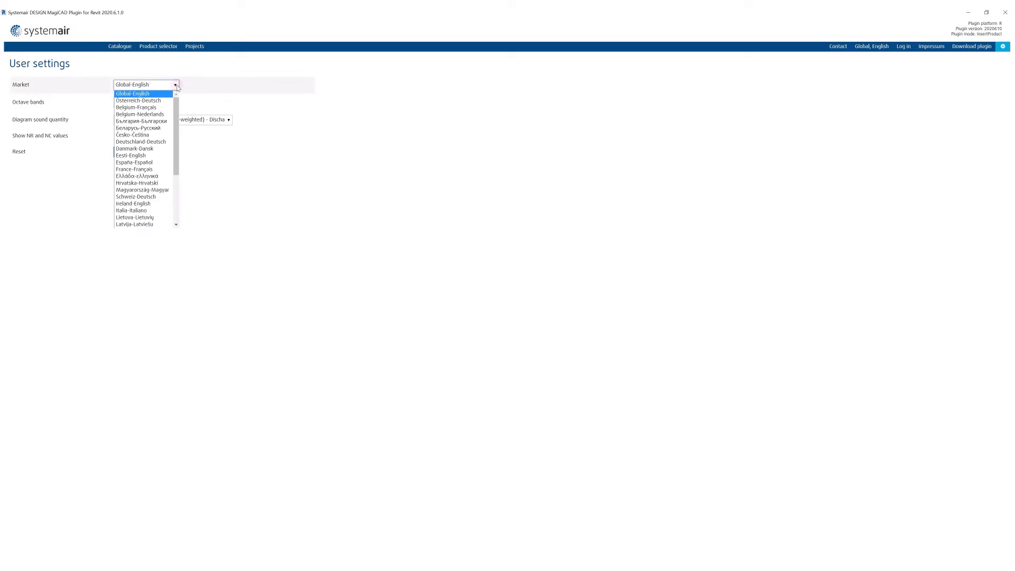
pyautogui.moveTo(141, 141)
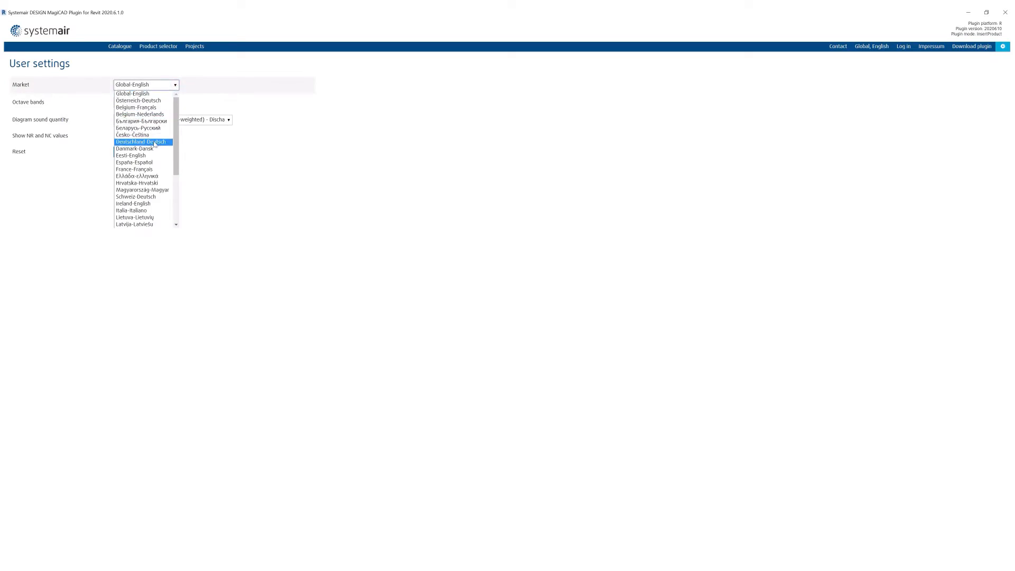
pyautogui.click(142, 141)
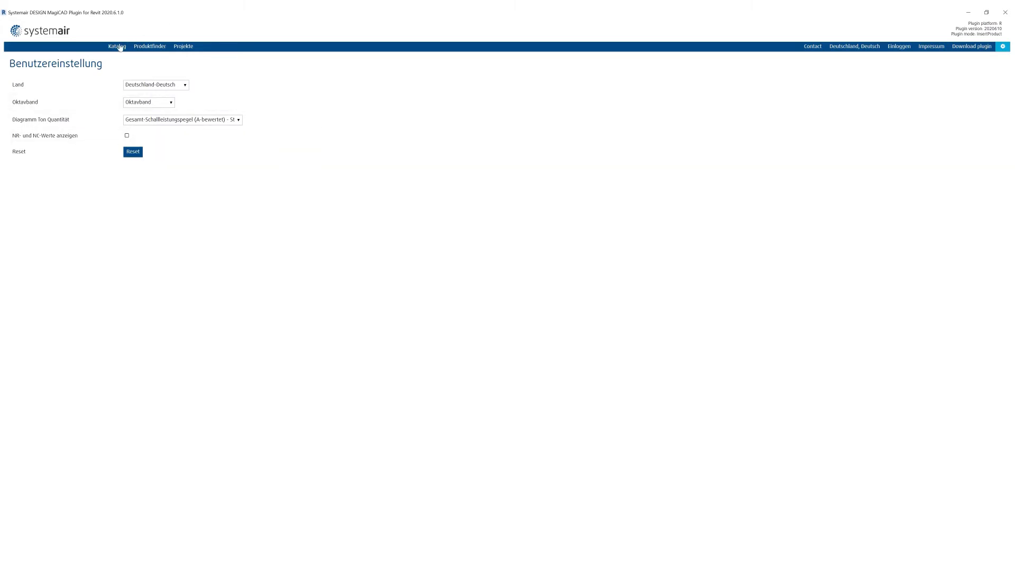
# Select the rectangular S-BM2 smoke damper under Entrauchungsklappen, check its Berechnung, and send it to Revit.
pyautogui.click(116, 45)
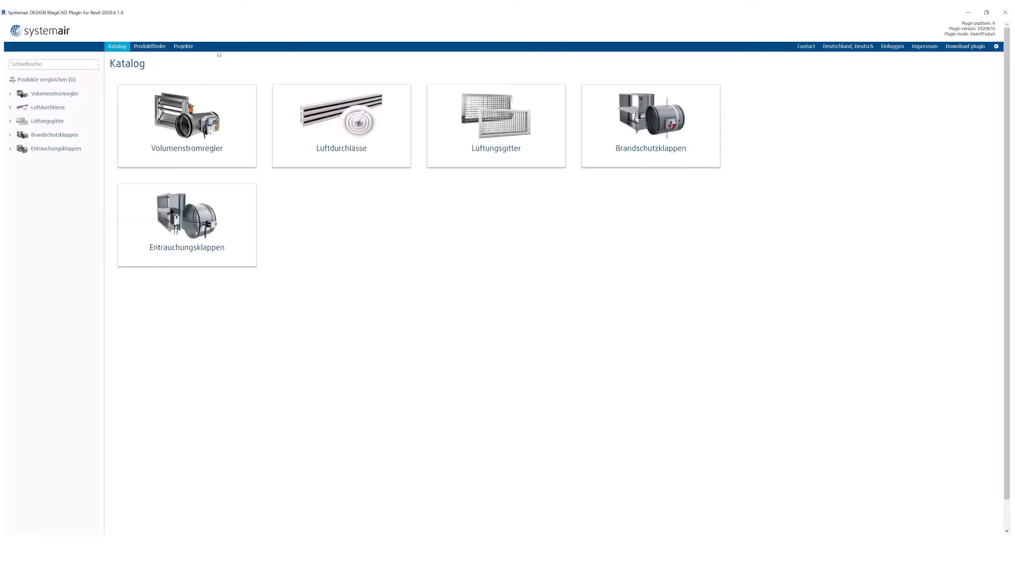
pyautogui.click(186, 224)
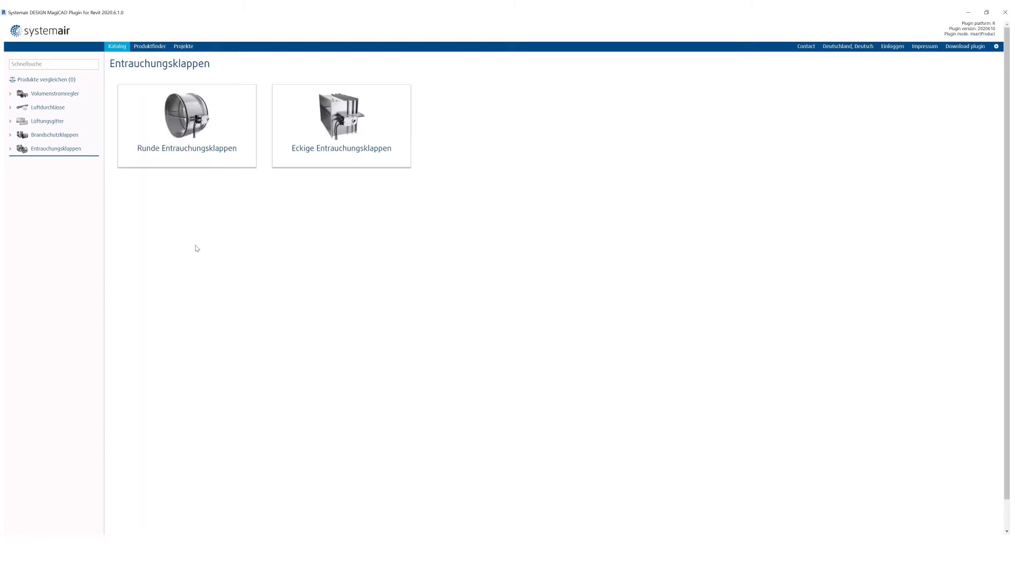
pyautogui.click(340, 115)
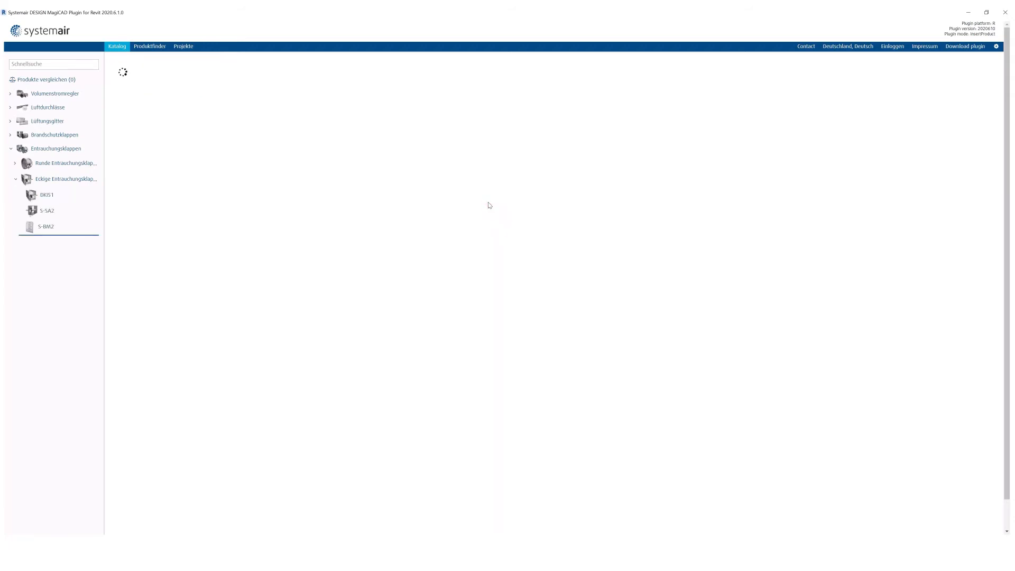
pyautogui.click(46, 226)
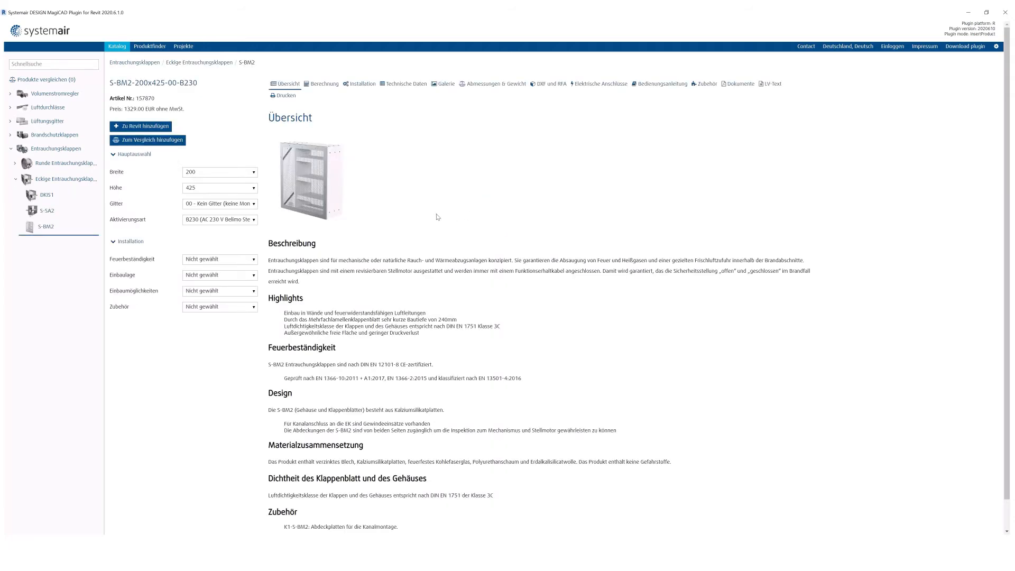
pyautogui.click(325, 84)
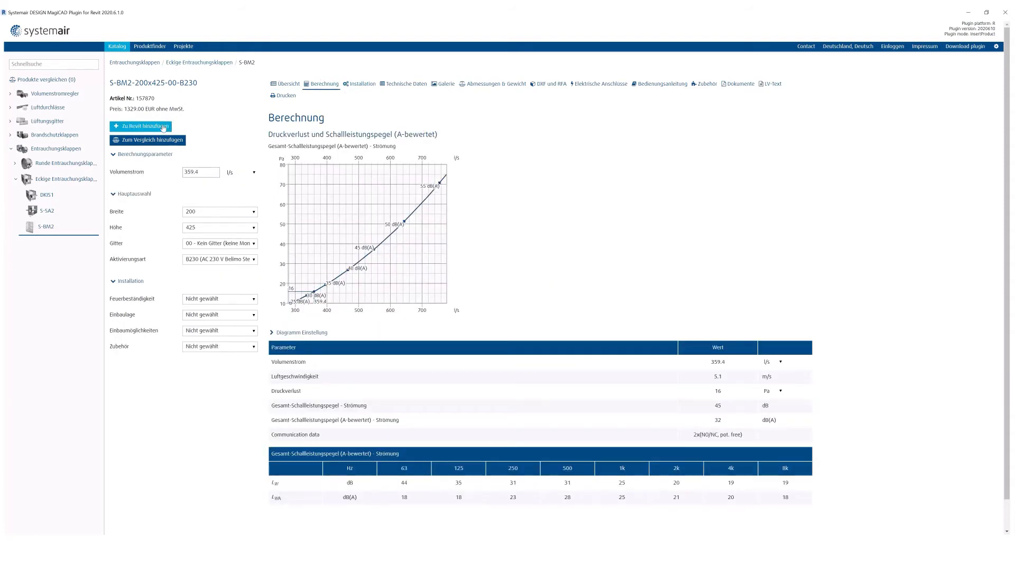
pyautogui.click(141, 127)
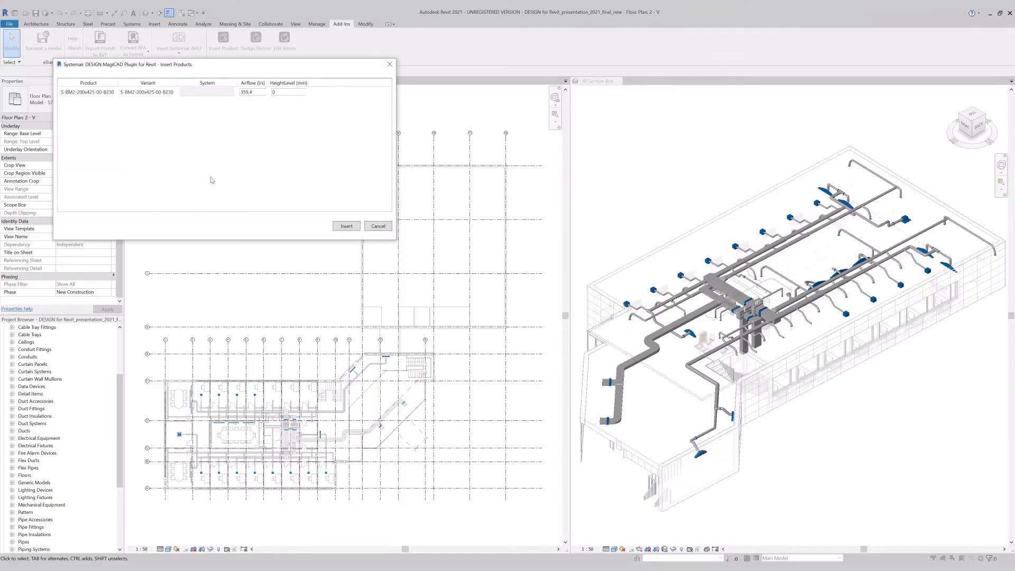
pyautogui.moveTo(192, 161)
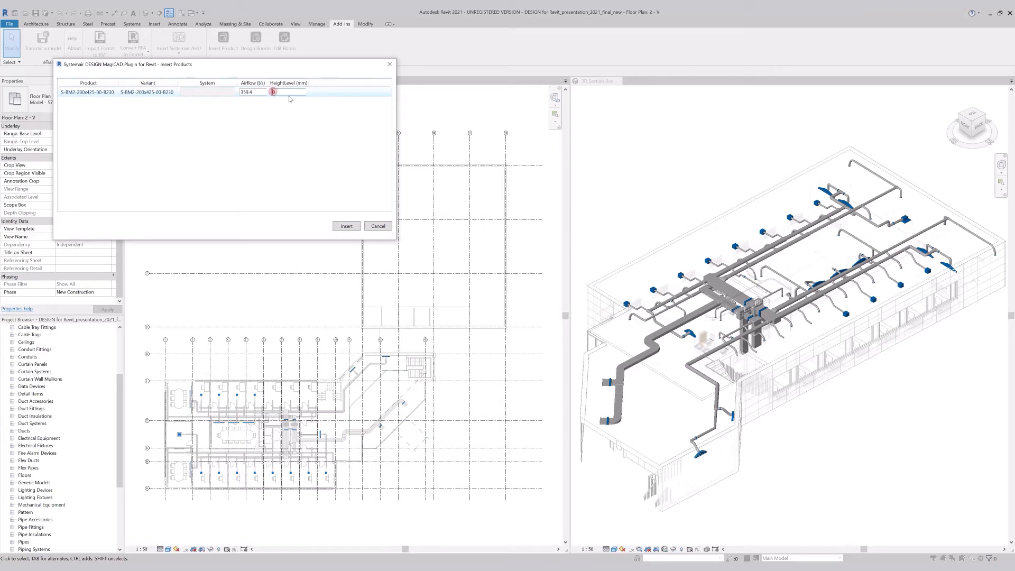
# Insert the S-BM2-200x425-00-B230 damper with HeightLevel 3000 mm.
pyautogui.write('3000')
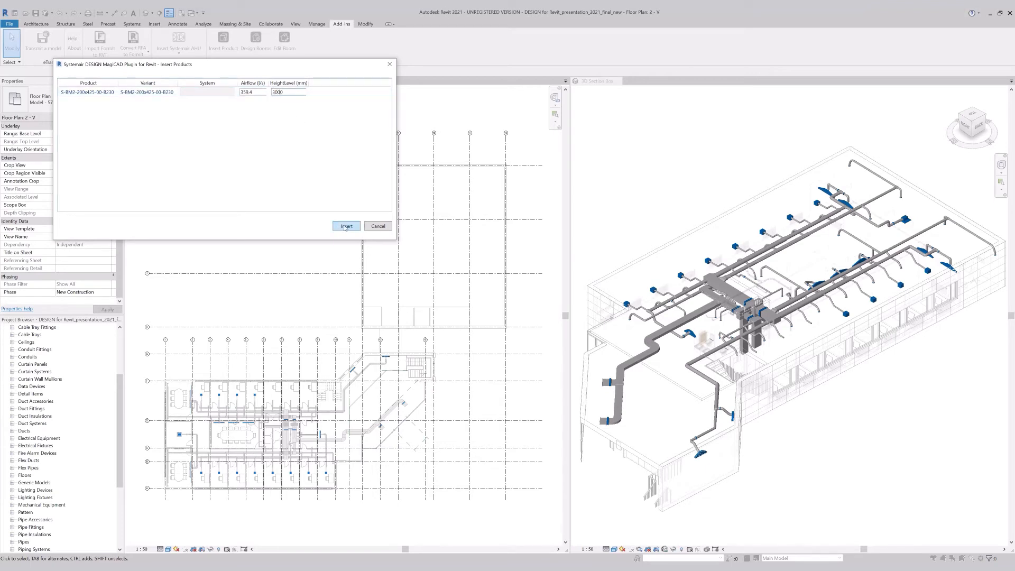
pyautogui.click(345, 225)
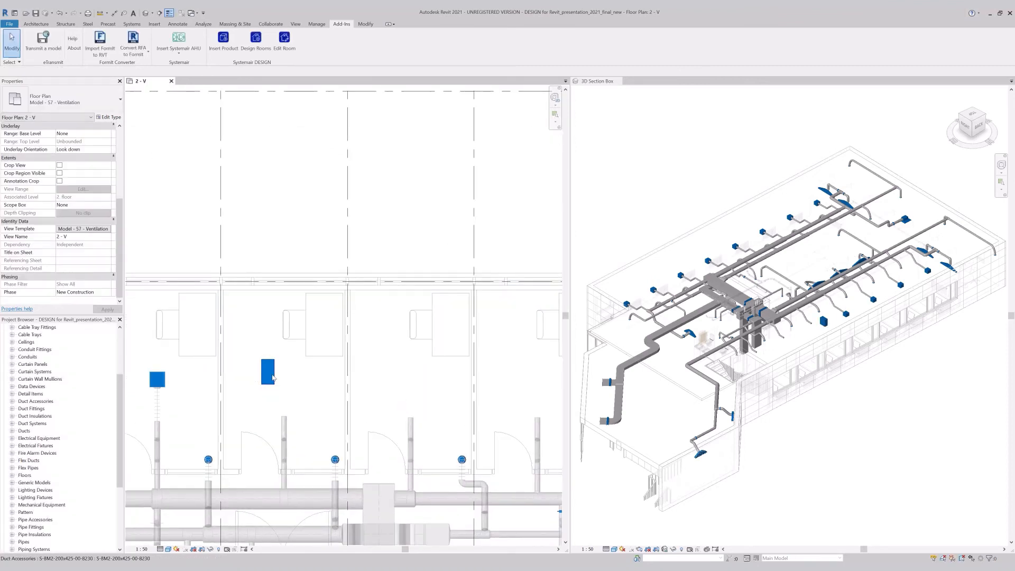
# Select the placed S-BM2 damper to show its duct accessory properties.
pyautogui.click(268, 374)
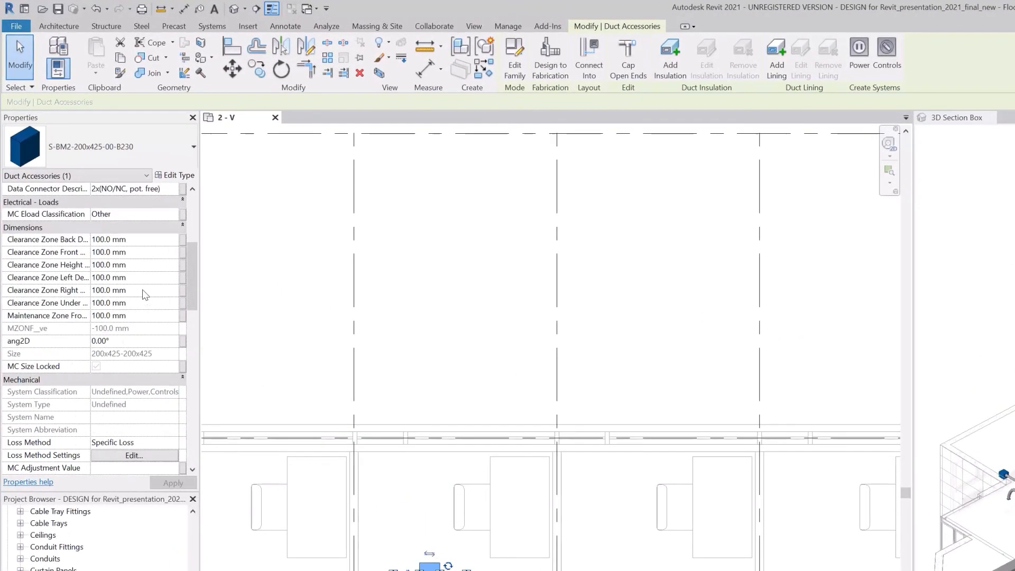